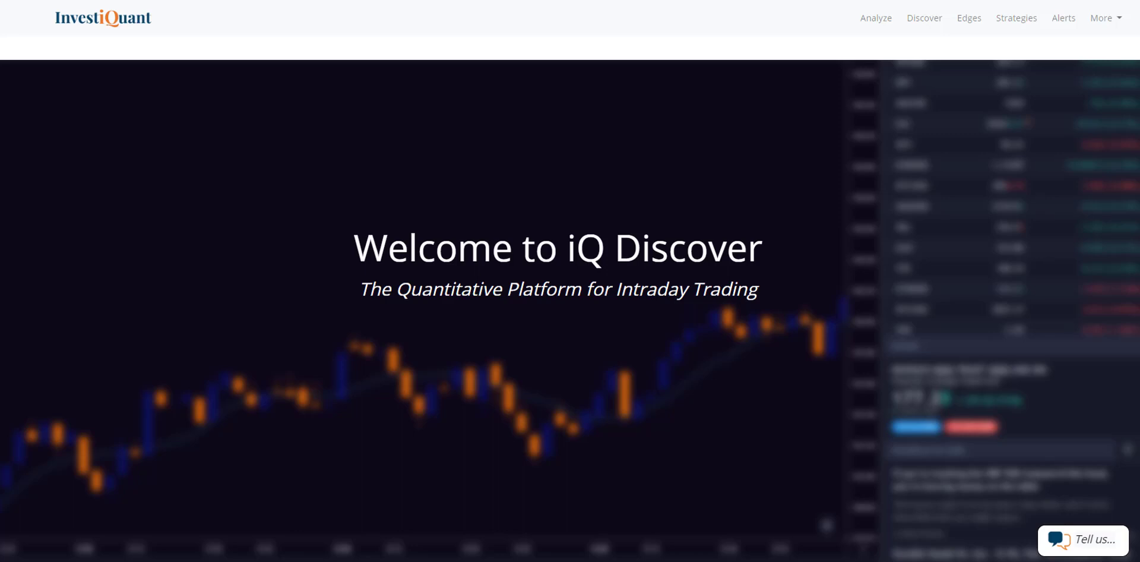
Open the Discover backtest builder with the ES long Intraday - Open setup
click(925, 17)
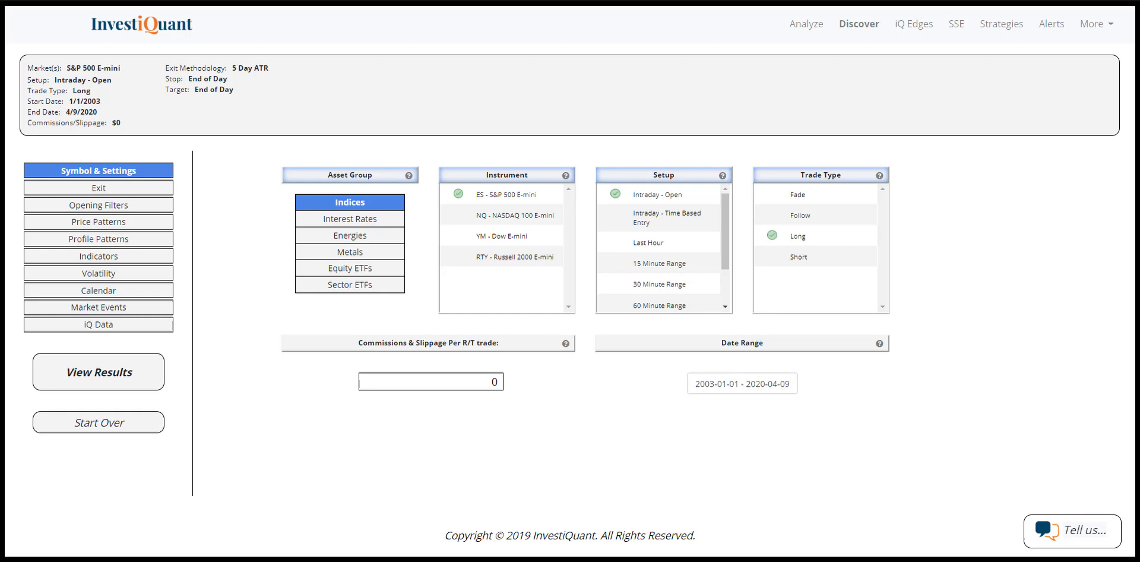
mouse_move(663, 106)
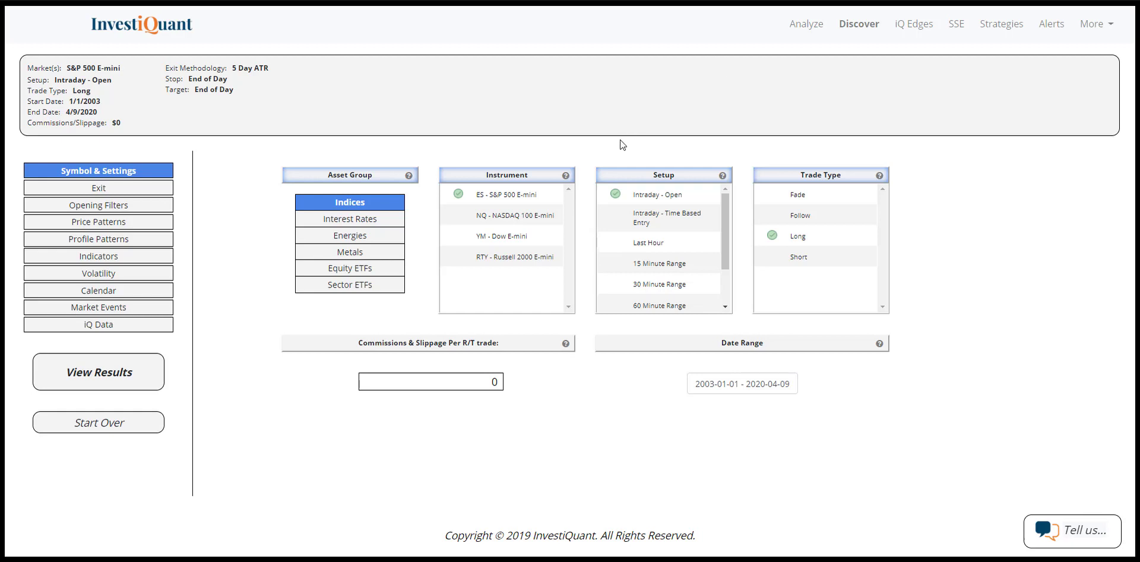
mouse_move(606, 155)
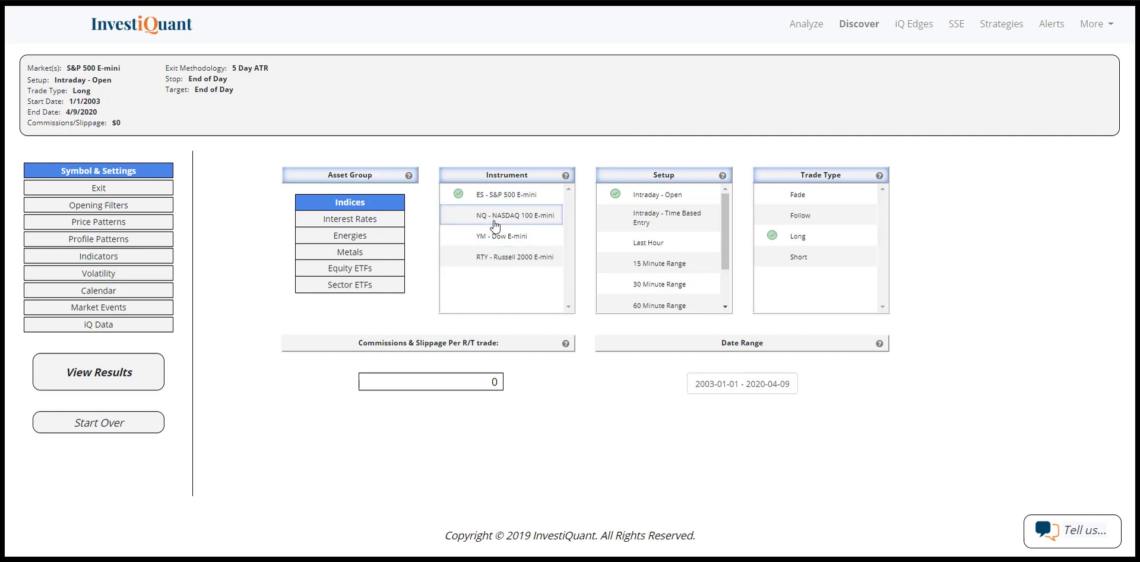
Add NQ, YM and RTY index futures alongside ES in the instrument list
click(508, 268)
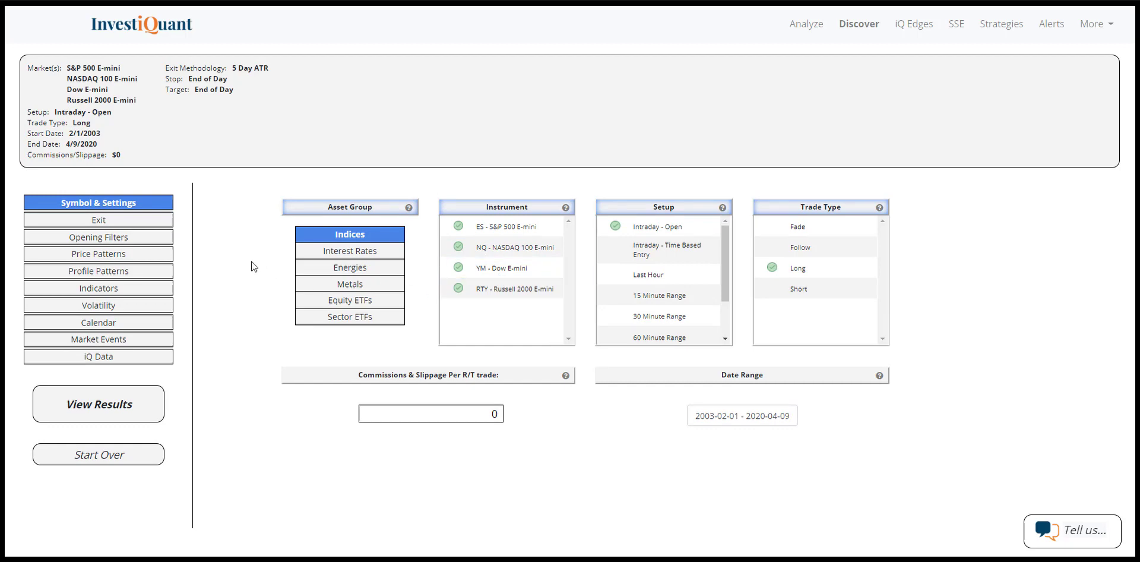
mouse_move(244, 256)
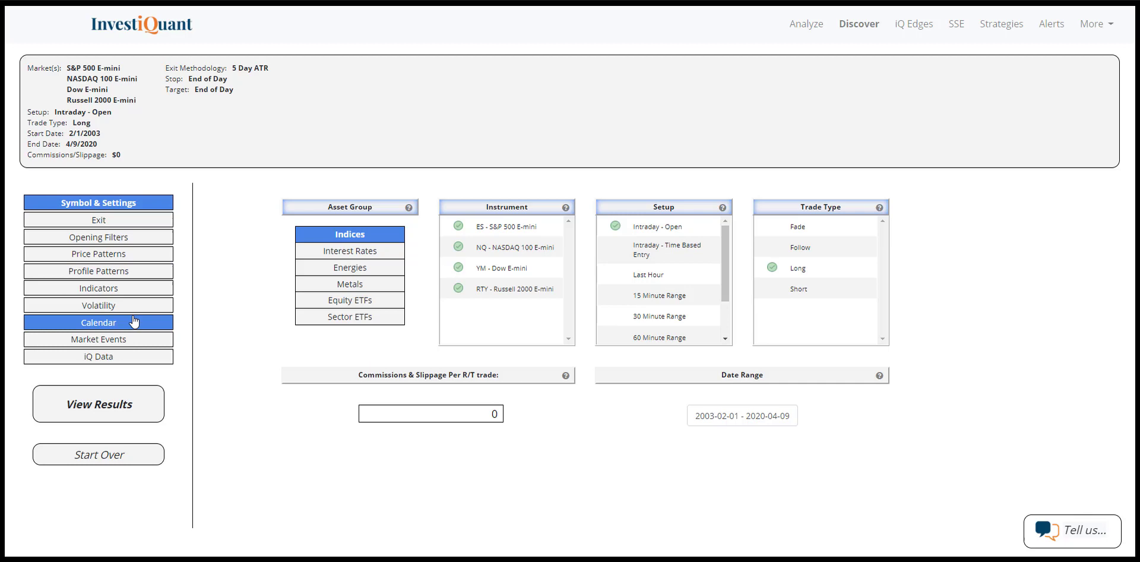
Filter trades to Day Before Good Friday only and view the backtest results
click(98, 322)
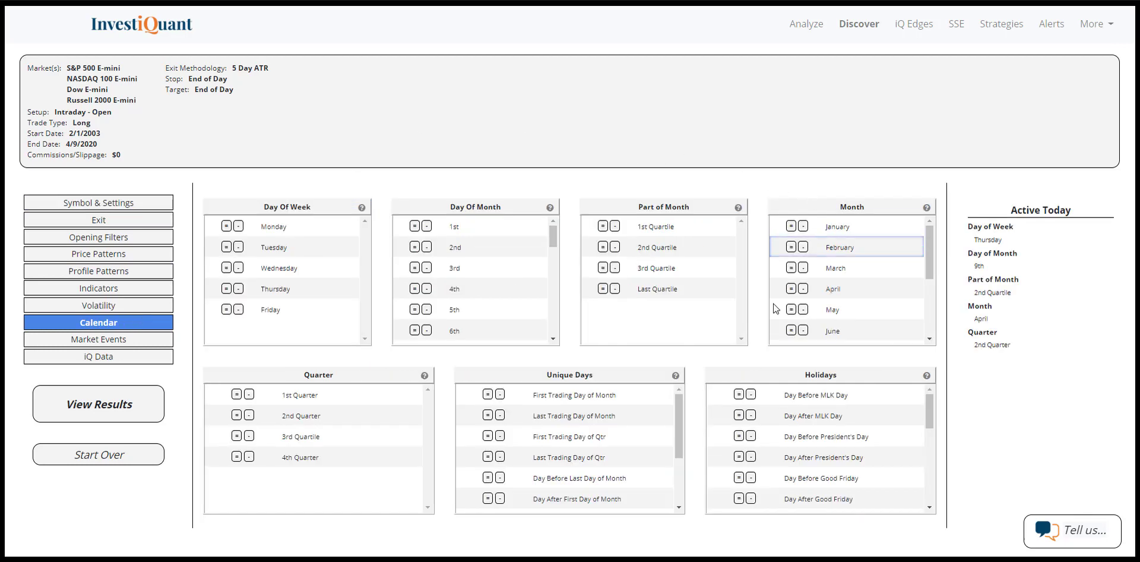
click(736, 478)
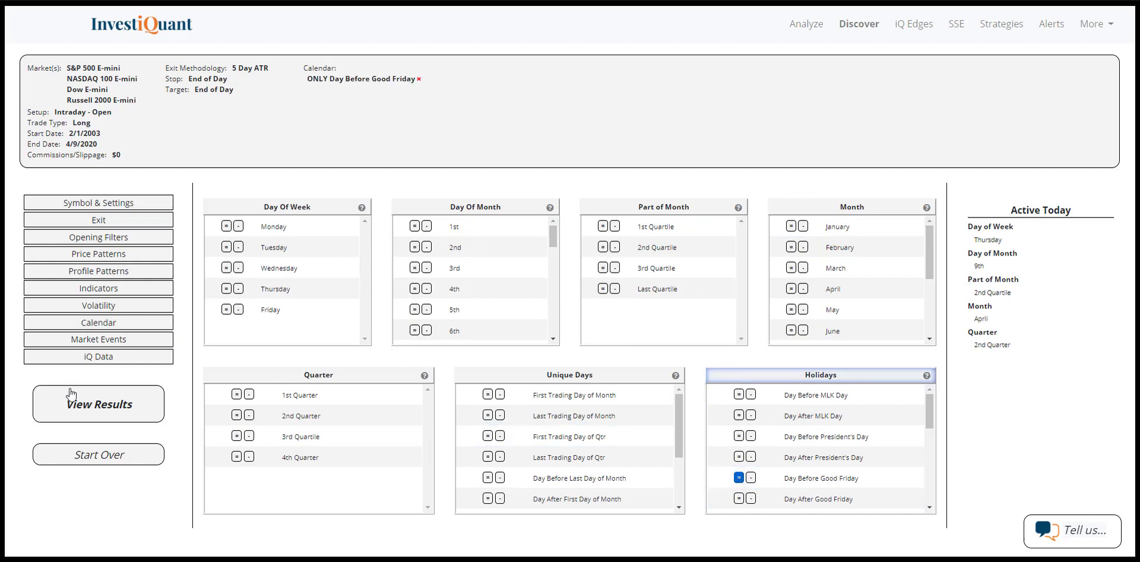
click(98, 404)
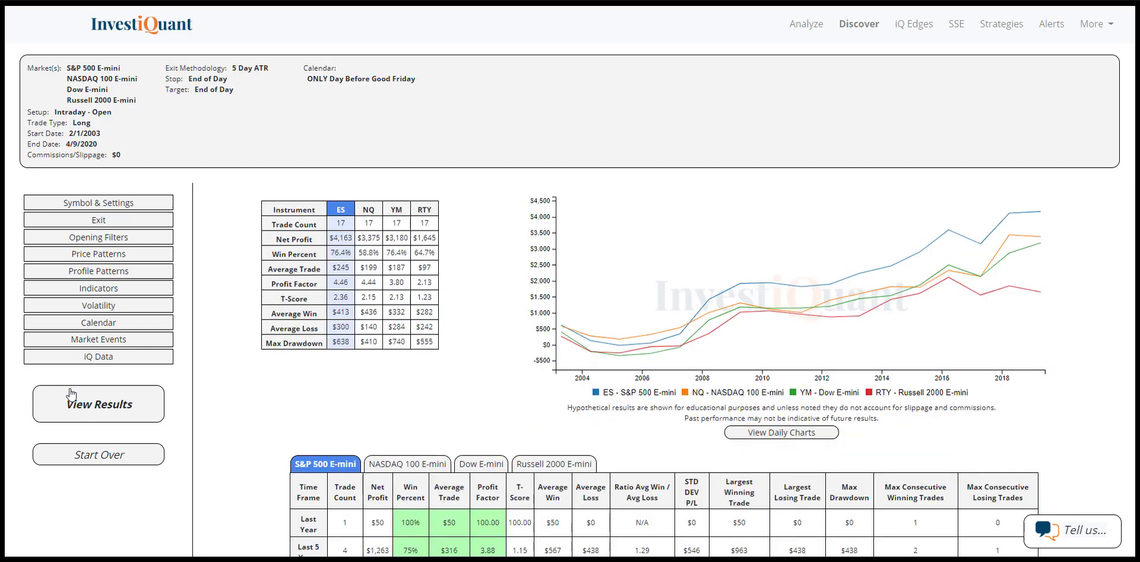